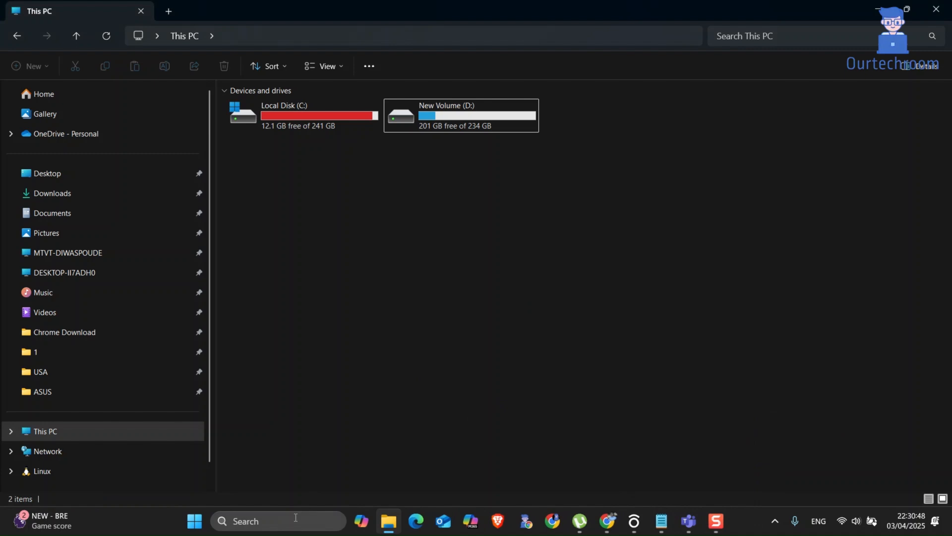
- Launch Task Manager, filter processes for 'tea', and end the Microsoft Teams task
type("teak")
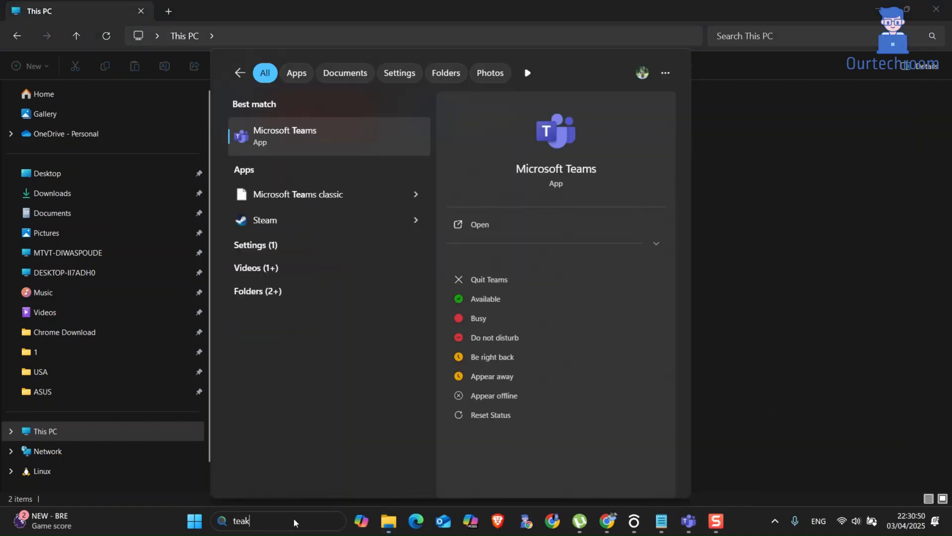
type("task manager")
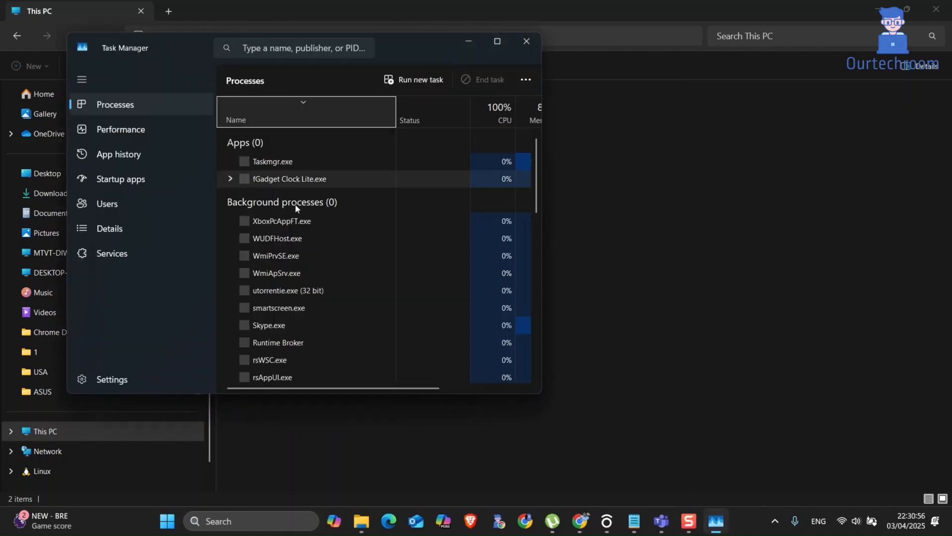
type("team")
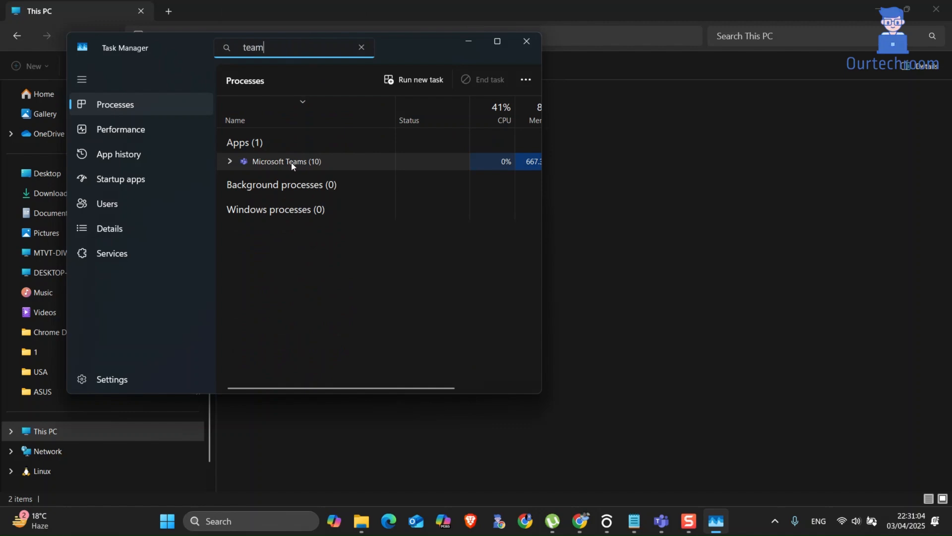
right_click(286, 161)
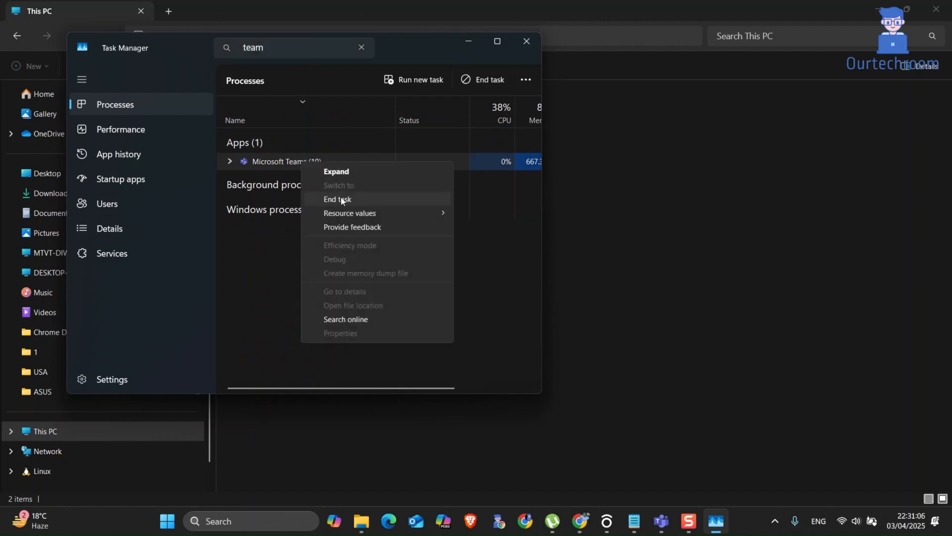
left_click(337, 199)
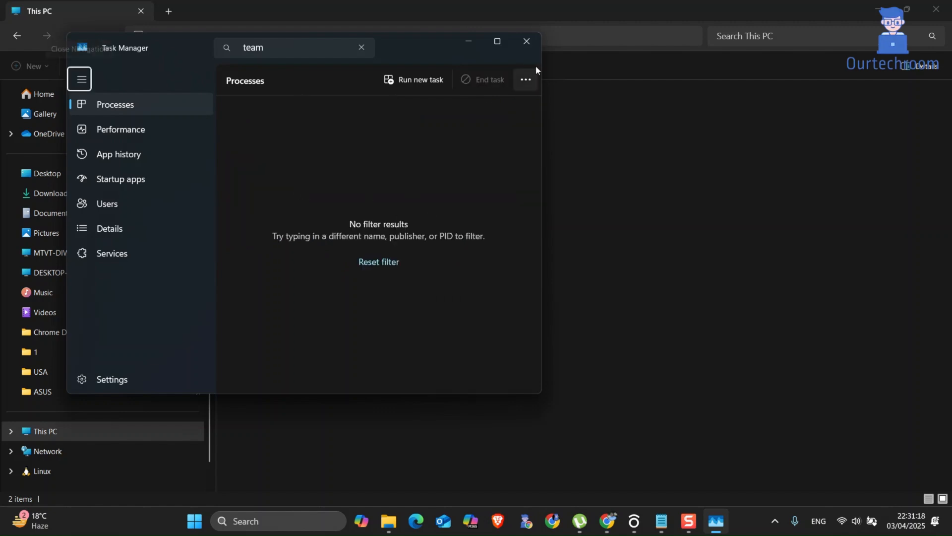
- Close Task Manager and restart the computer from the Start menu power options
left_click(526, 41)
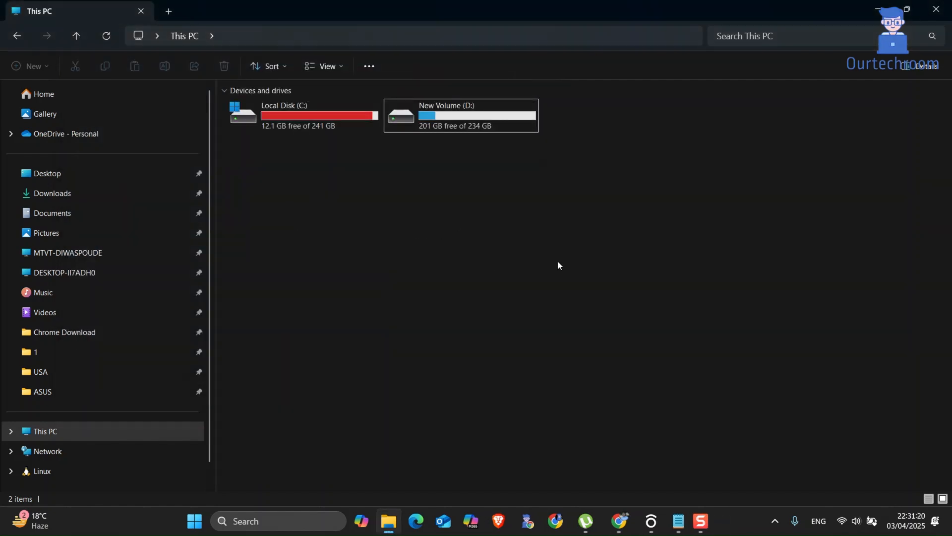
left_click(194, 526)
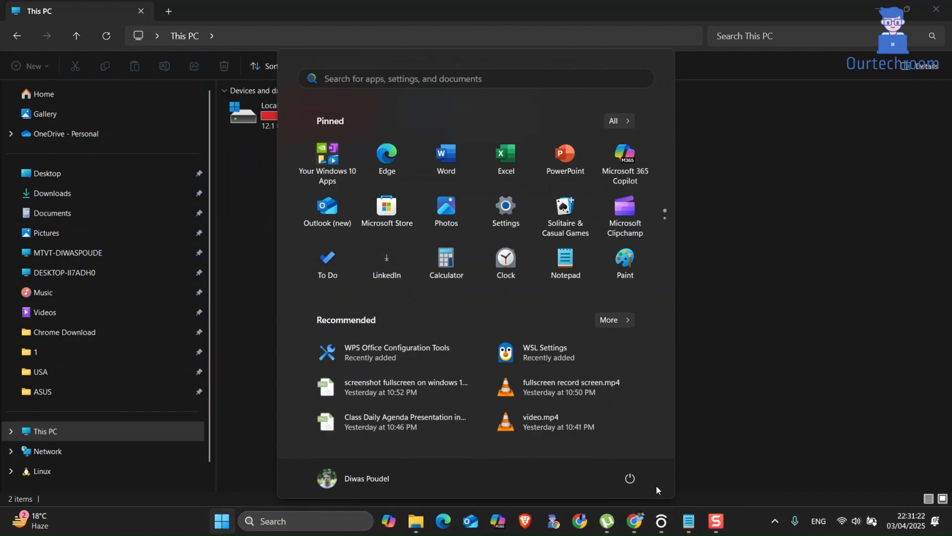
left_click(630, 478)
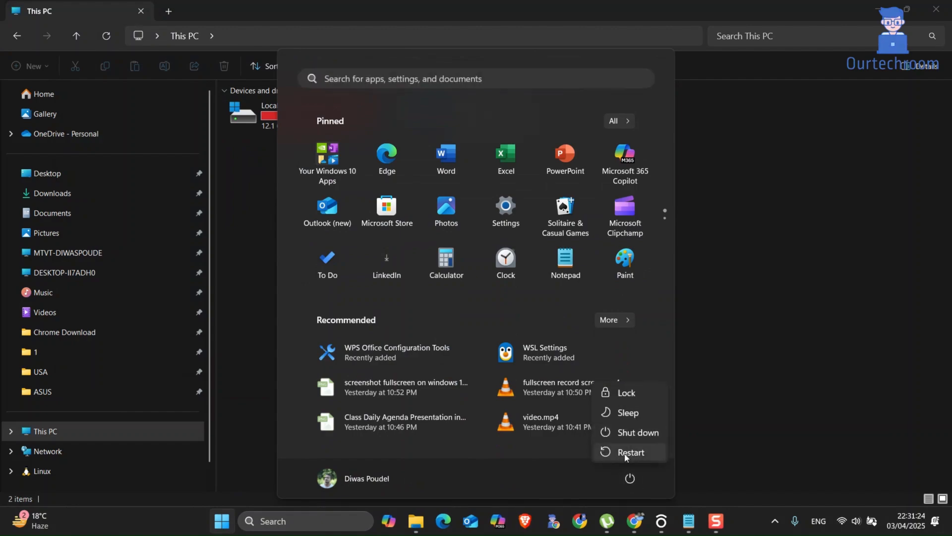
left_click(392, 308)
type("settting")
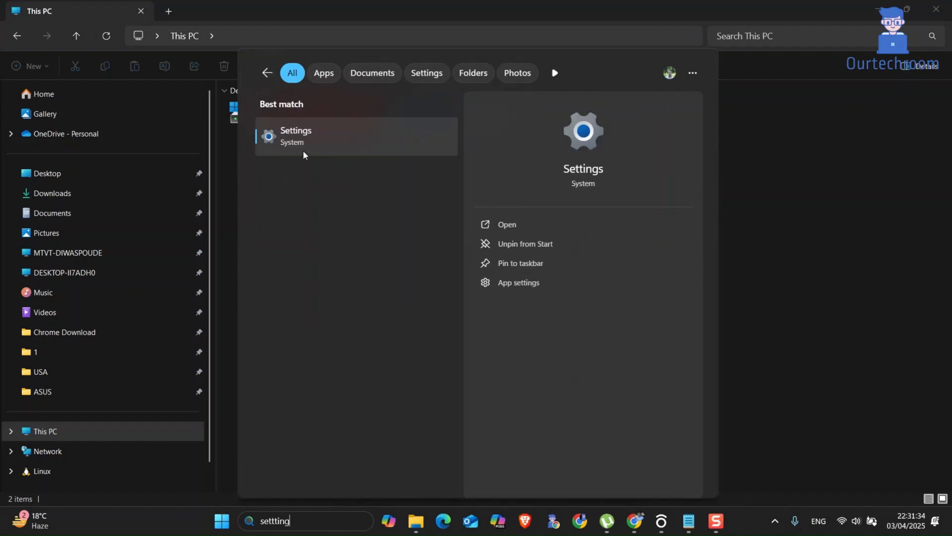
- Filter Settings' Installed apps for 'teams' and show Microsoft Teams' options menu
left_click(296, 136)
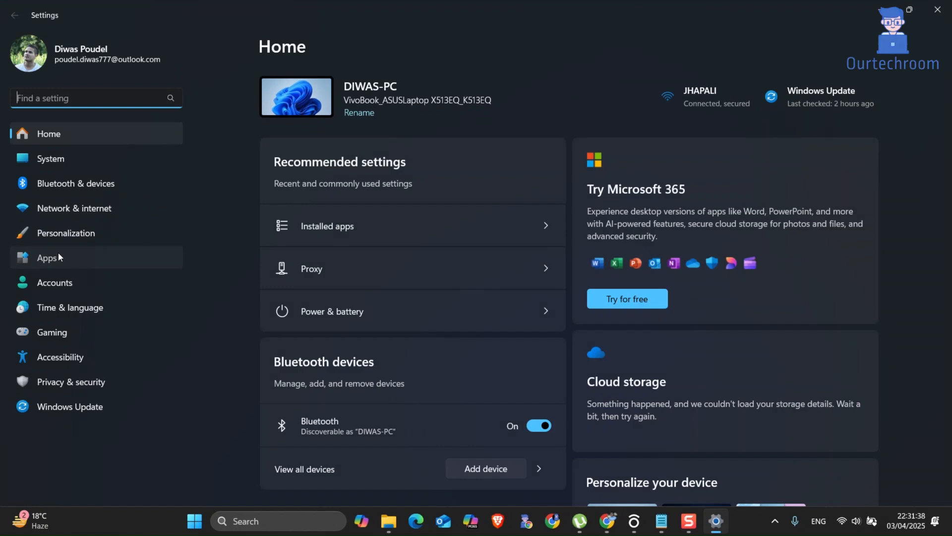
left_click(47, 257)
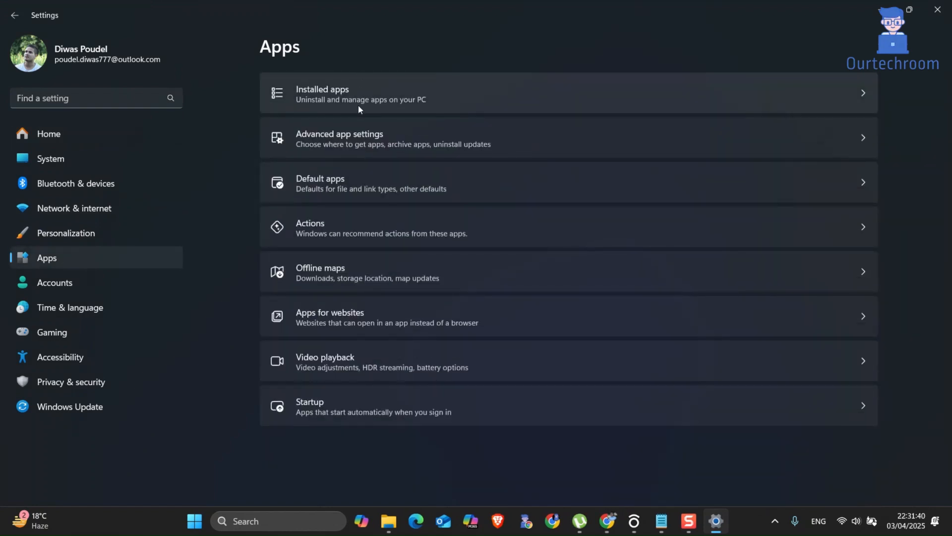
left_click(364, 94)
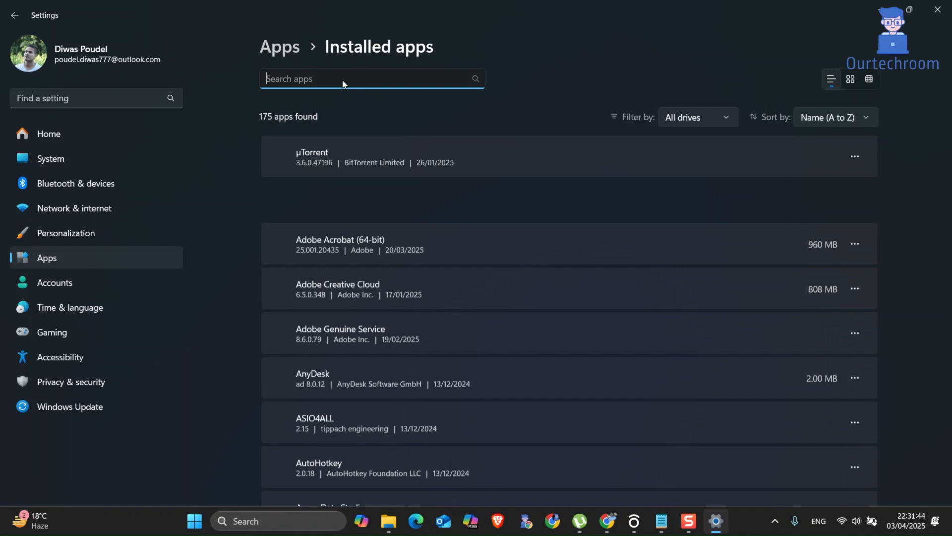
type("teams")
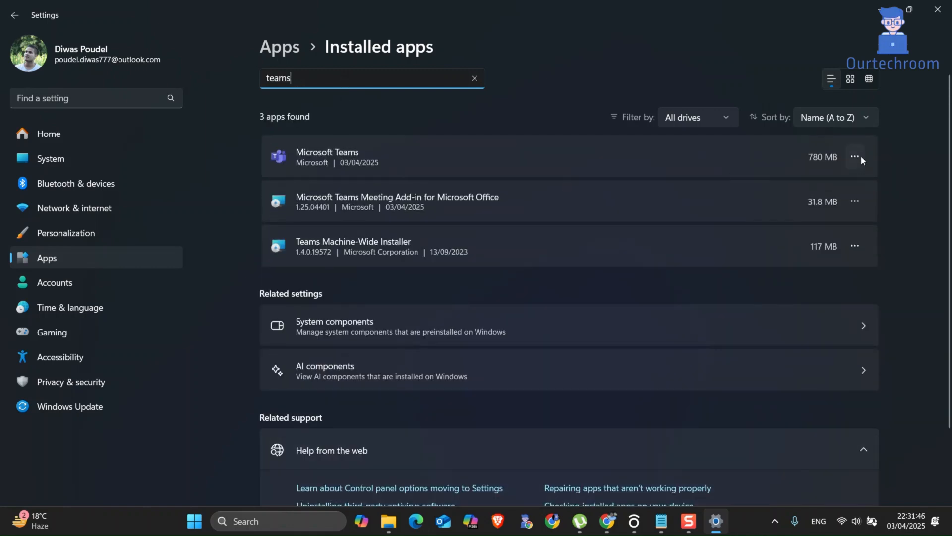
left_click(855, 157)
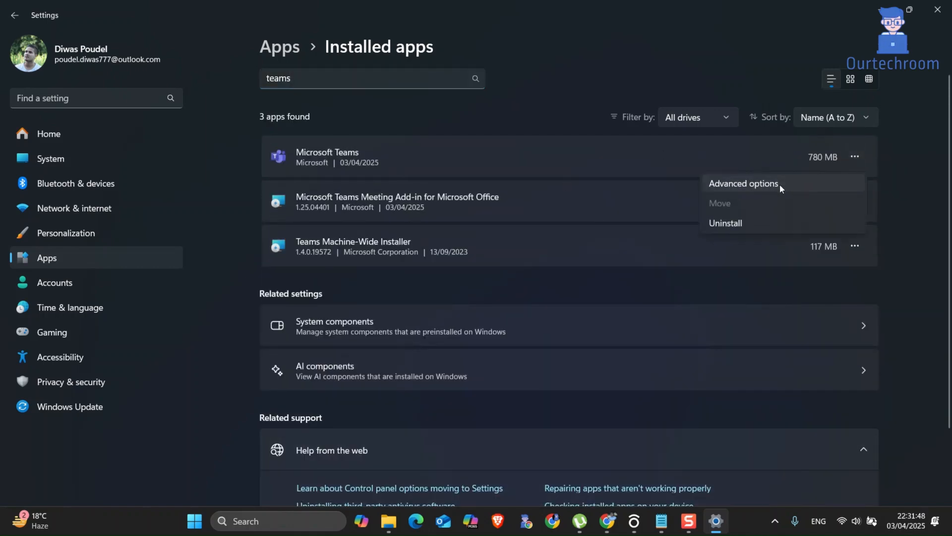
- Scroll Microsoft Teams' advanced options to the Reset section and reset the app
left_click(744, 183)
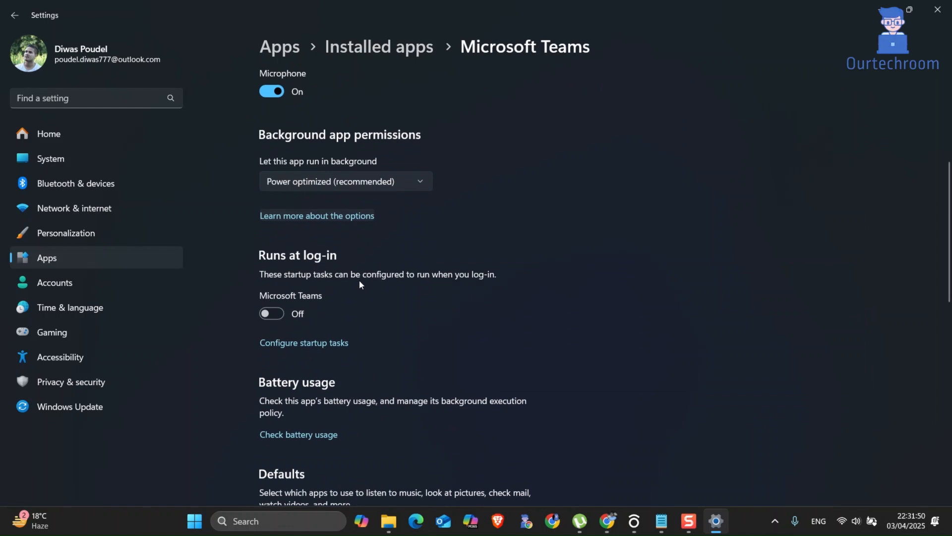
scroll("down", 3)
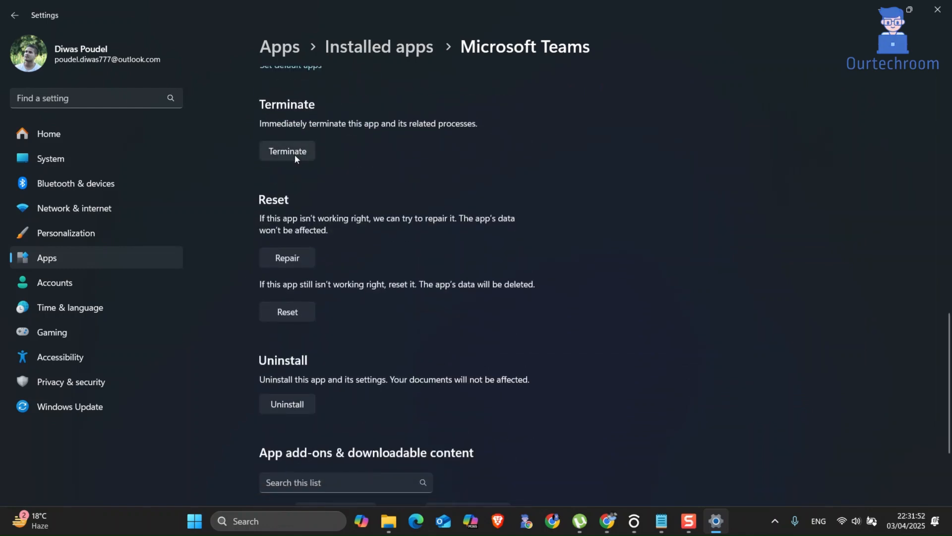
mouse_move(368, 132)
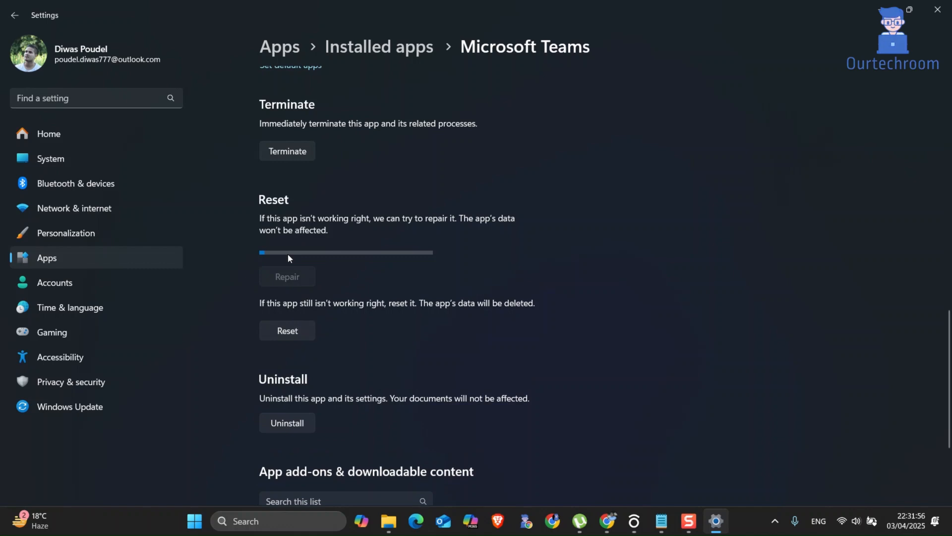
mouse_move(355, 249)
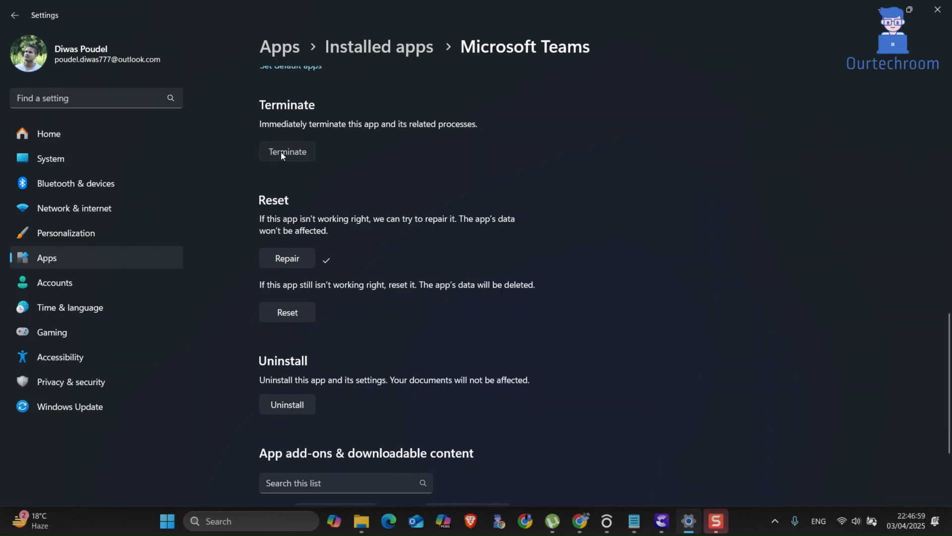
mouse_move(290, 314)
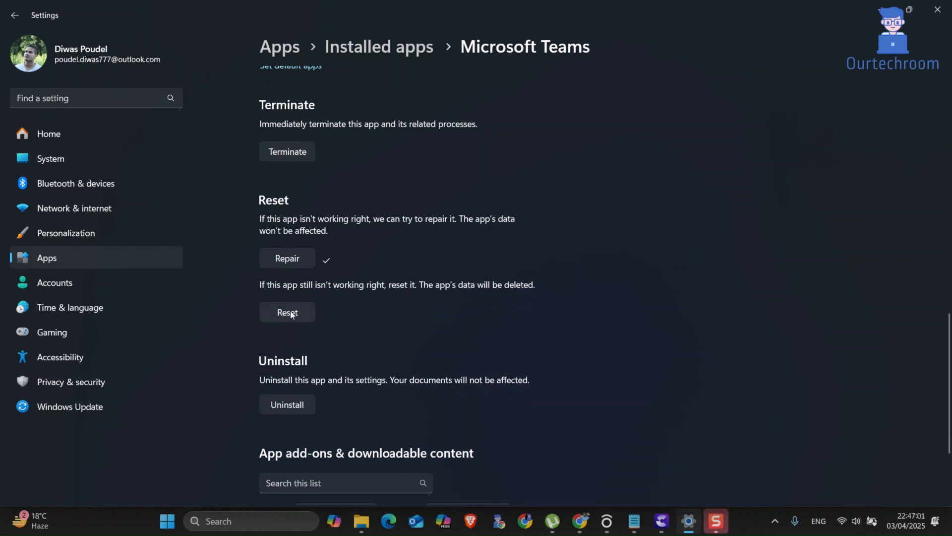
left_click(287, 312)
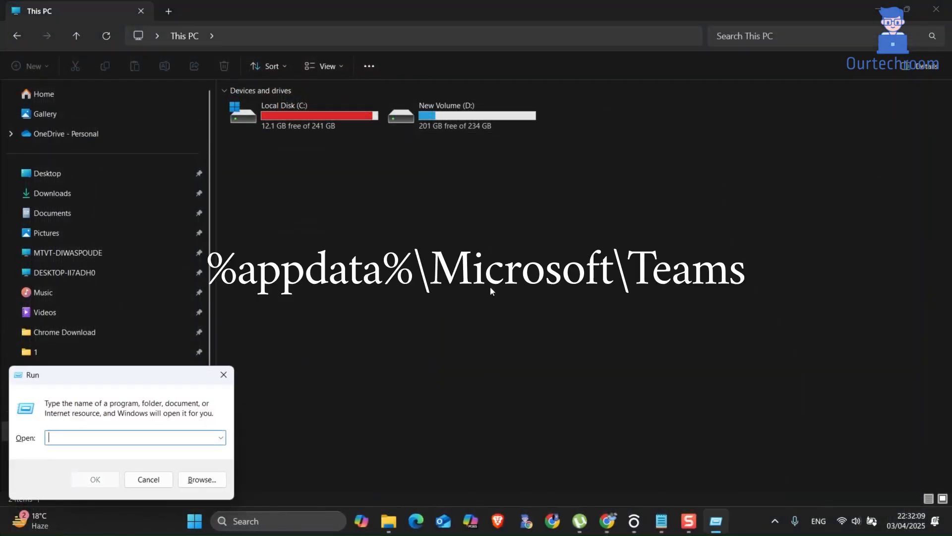
- Run '%appdata%\Microsoft\Teams' to open the Teams AppData folder
type("%appdata%\\Microsoft")
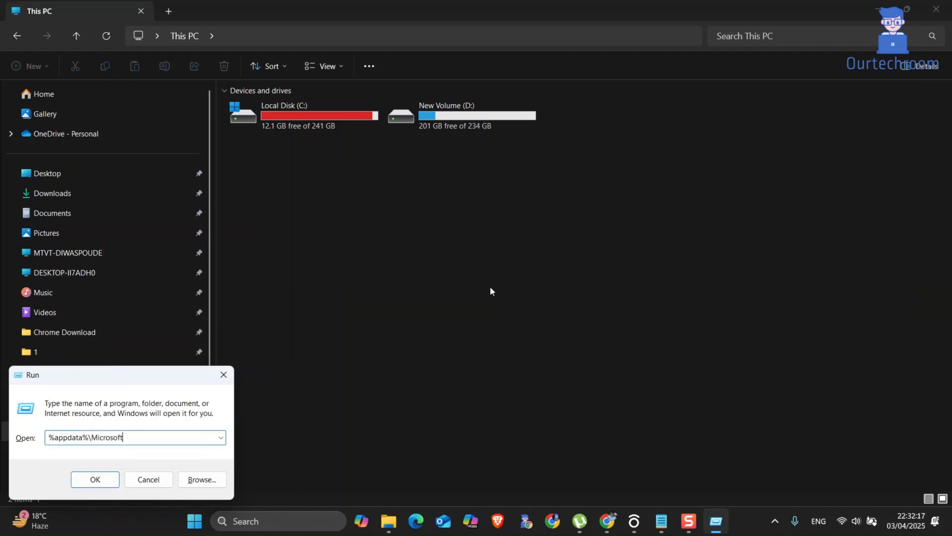
type("\\Teams")
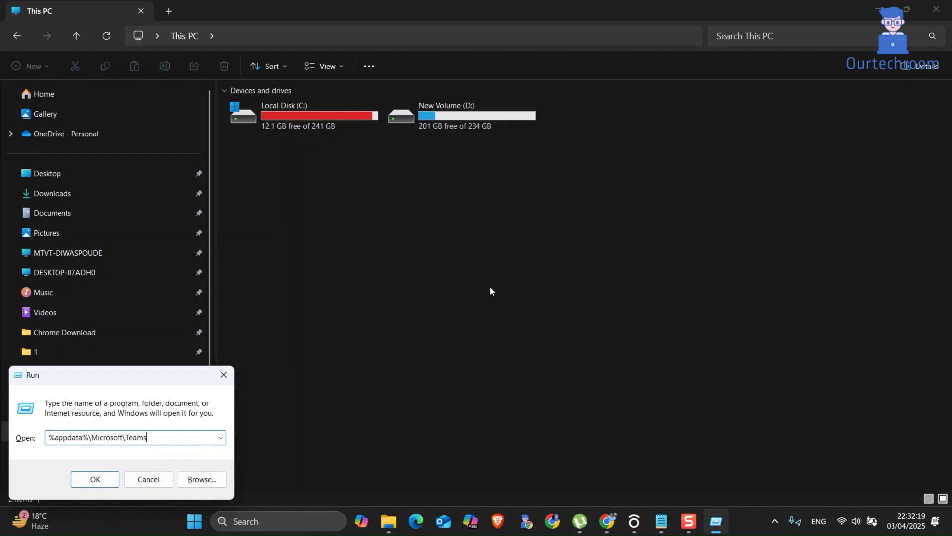
left_click(95, 479)
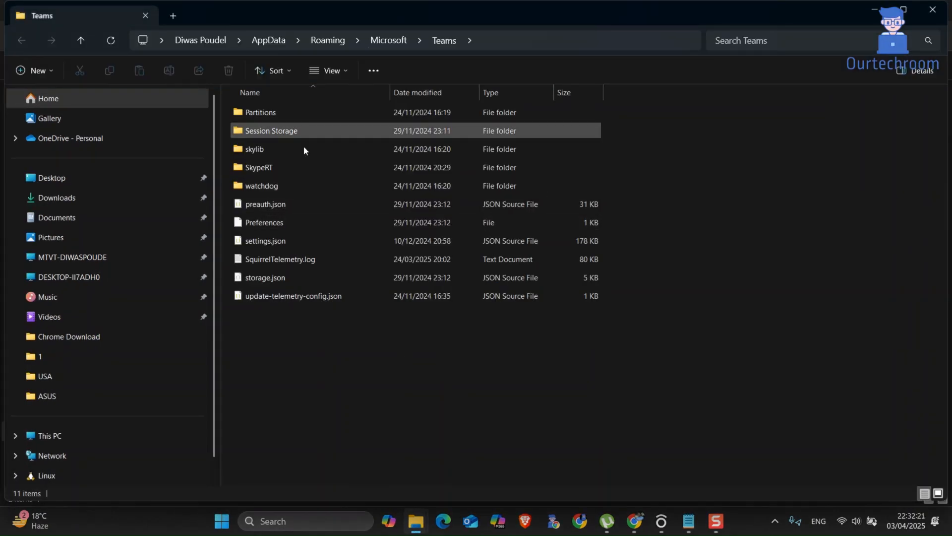
- Select everything in the Teams folder, then relaunch Microsoft Teams from the taskbar
key("ctrl+a")
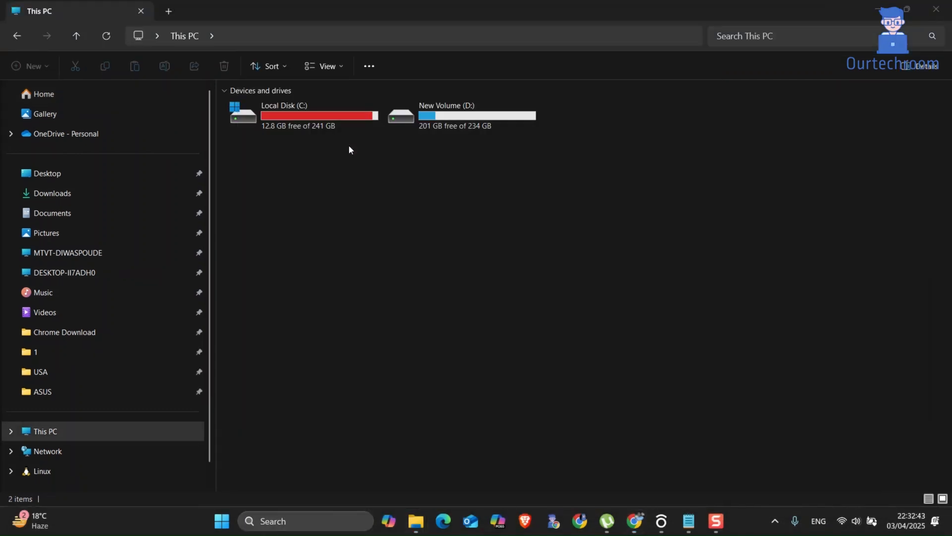
left_click(716, 522)
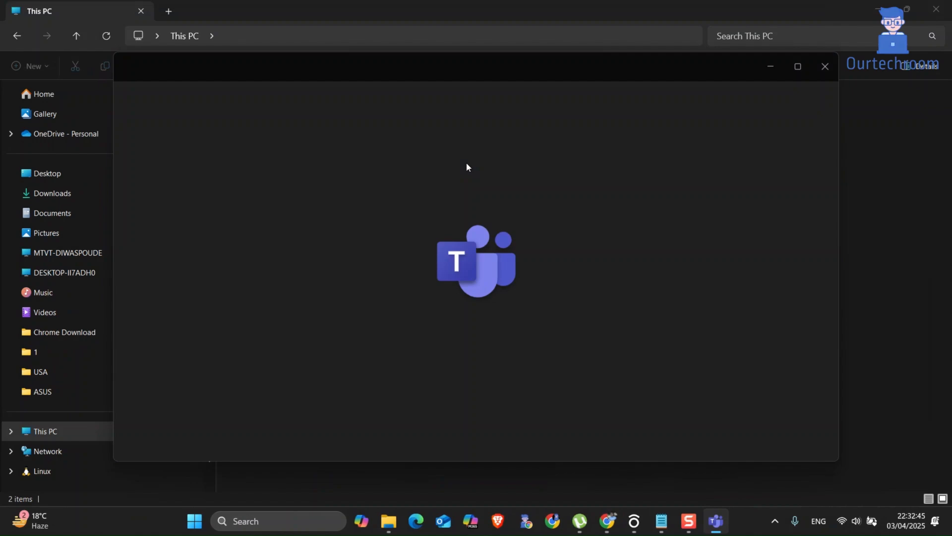